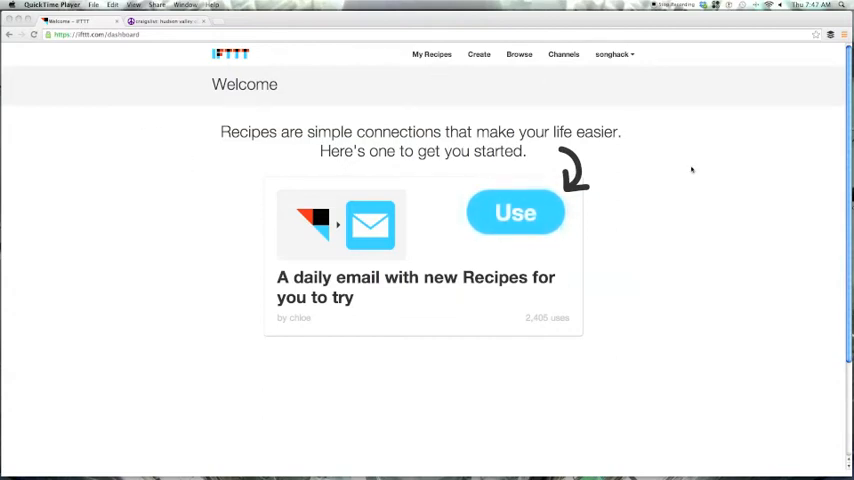
mouse_move(515, 212)
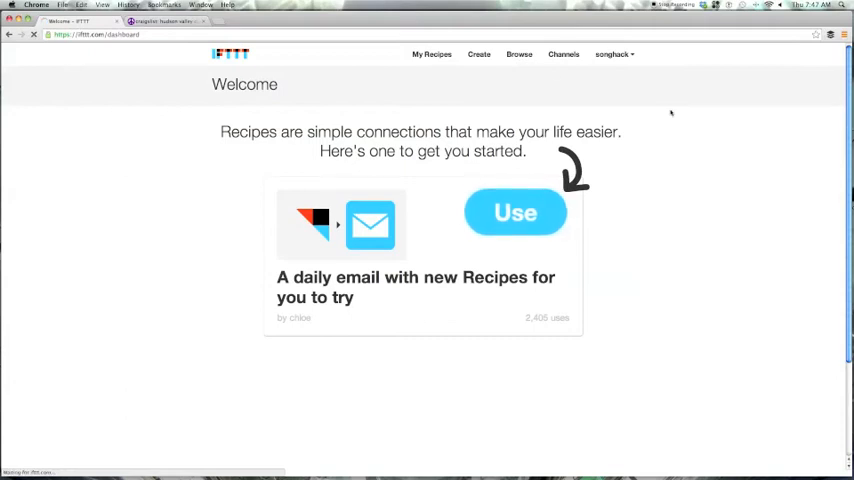
Search the Browse page for 'craigslist' to list the matching shared recipes.
click(518, 54)
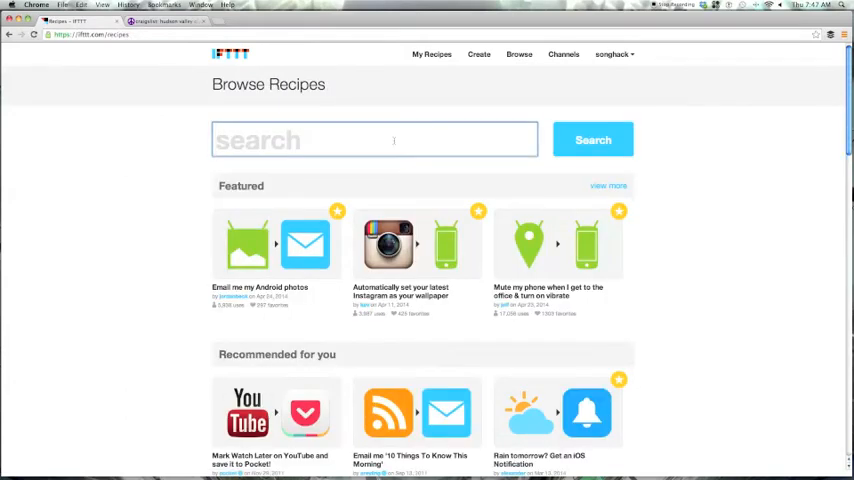
text(craigslist)
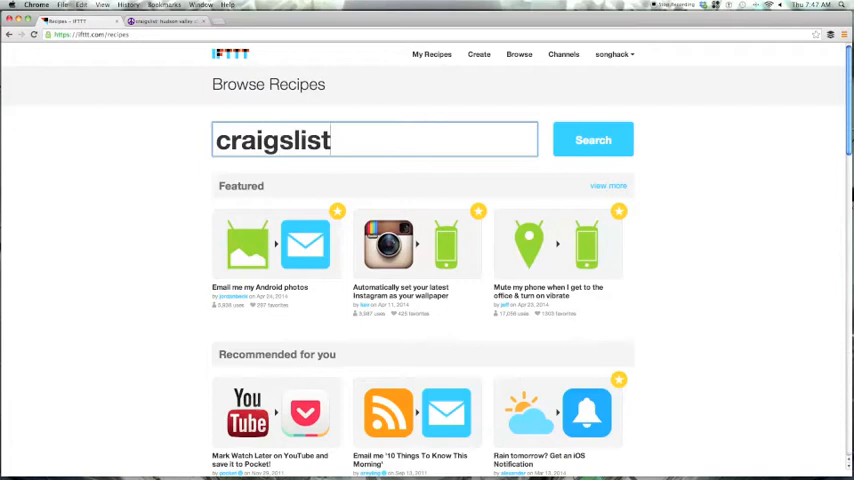
click(592, 139)
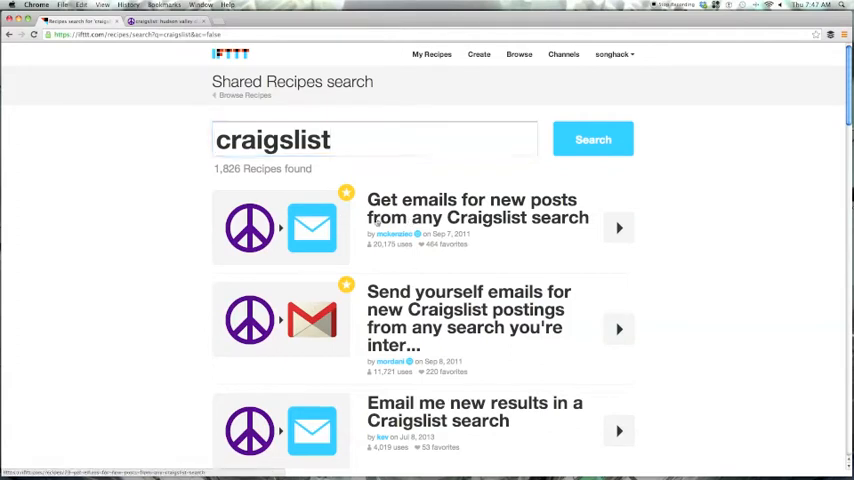
click(477, 208)
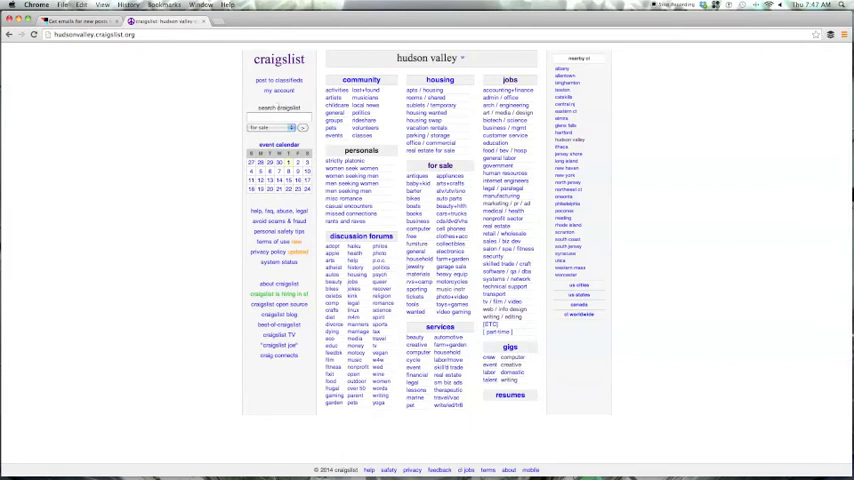
Search Hudson Valley Craigslist for 'cymbals' via the 'cym' suggestion.
text(cym)
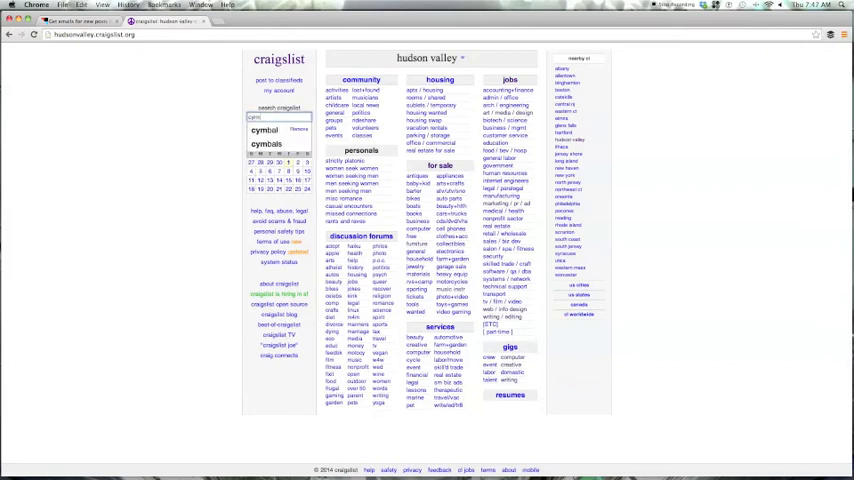
click(297, 120)
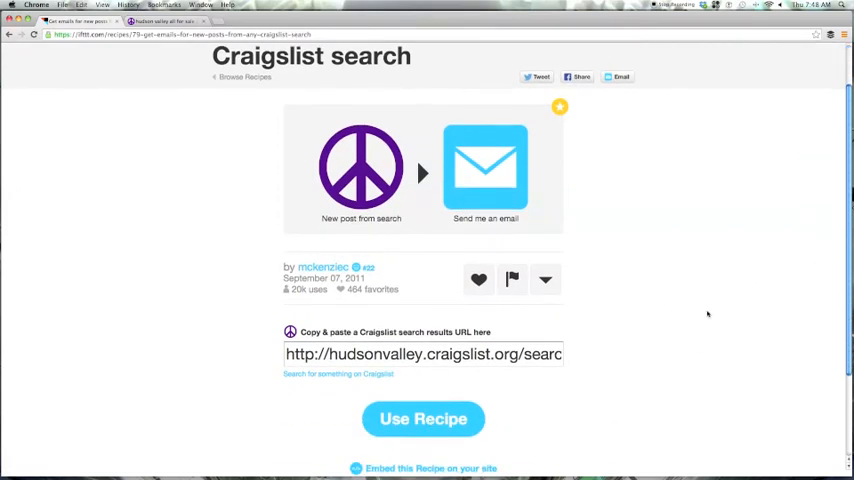
Use the recipe with the pasted Hudson Valley search URL, creating personal recipe 10323641.
click(423, 418)
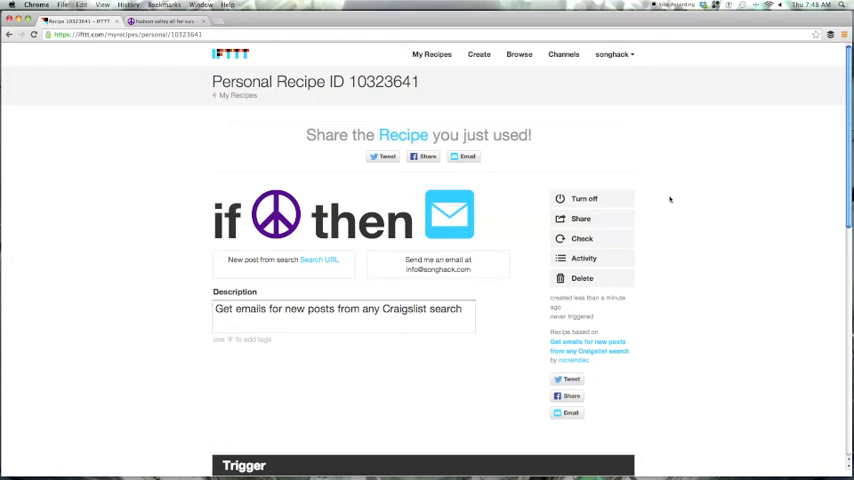
scroll(down, 3)
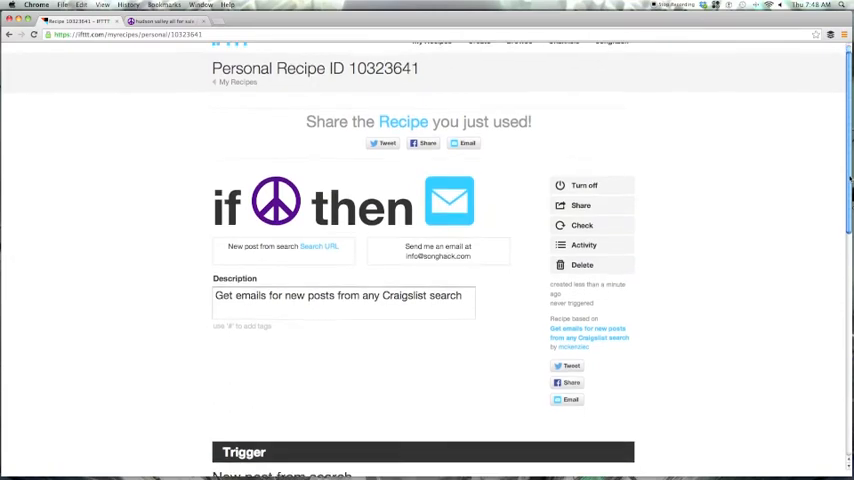
scroll(down, 3)
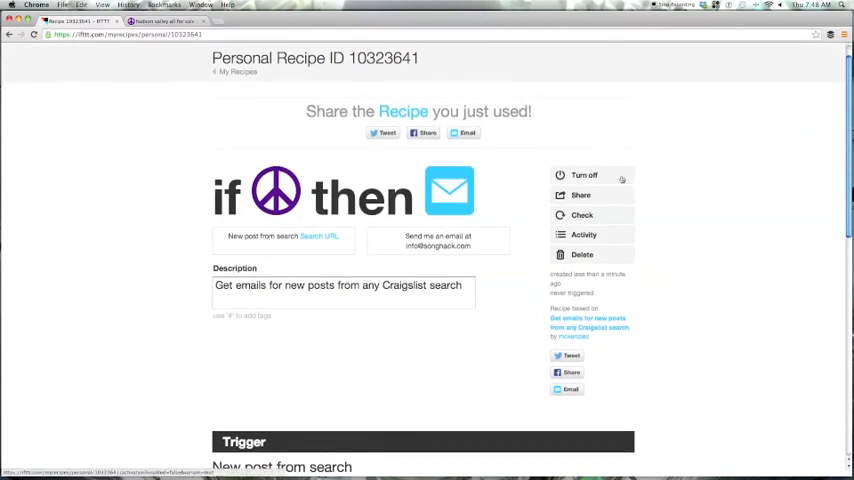
mouse_move(584, 175)
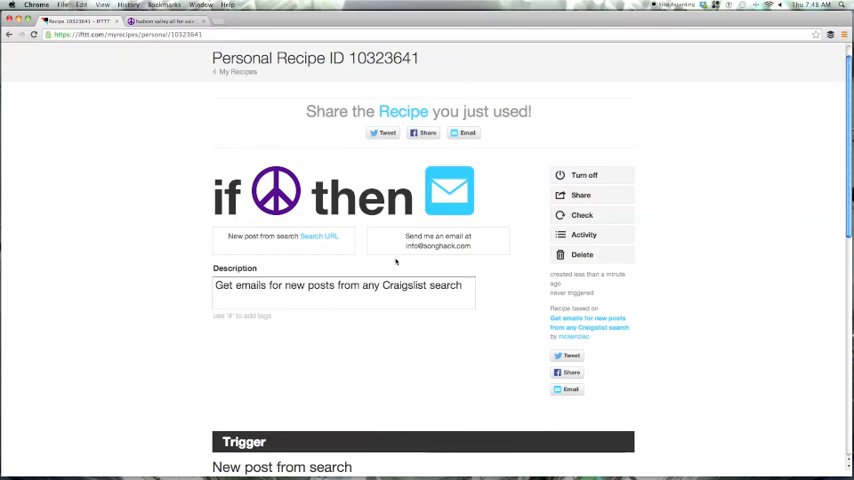
mouse_move(318, 238)
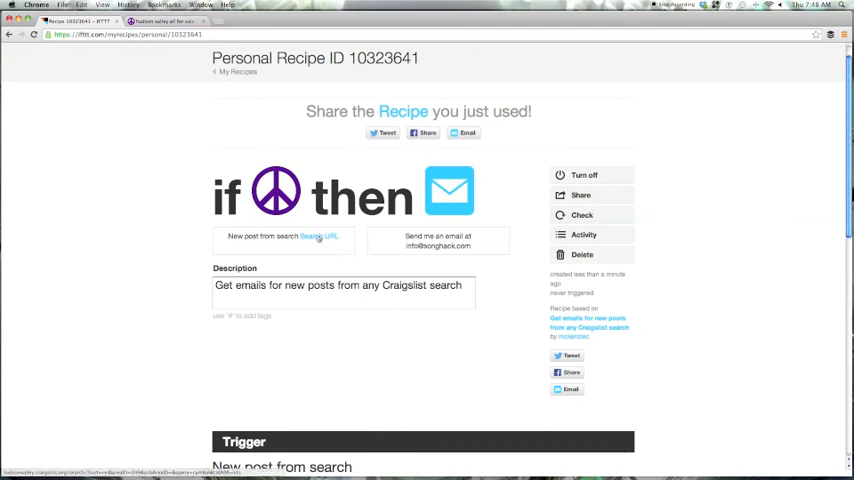